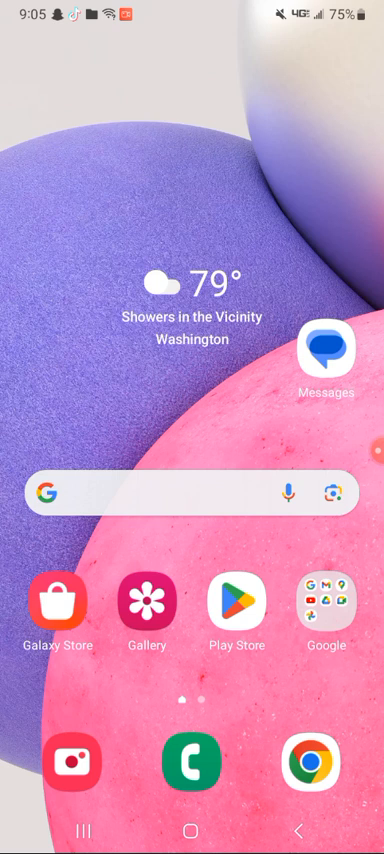
# Lock the phone from the Samsung home screen with the power button, blacking out the display
pyautogui.press('POWER')
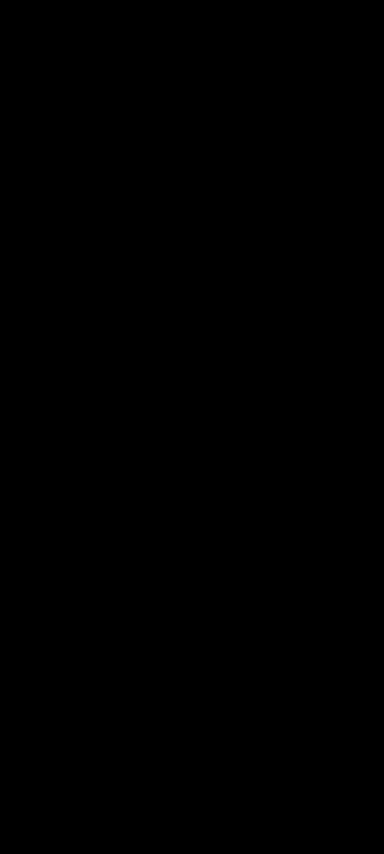